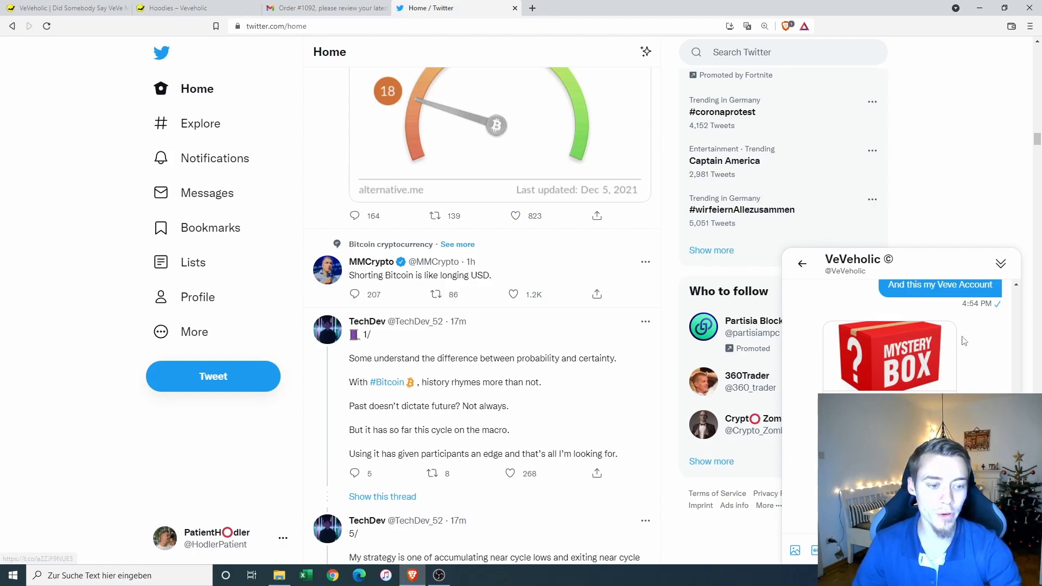
scroll(down, 3)
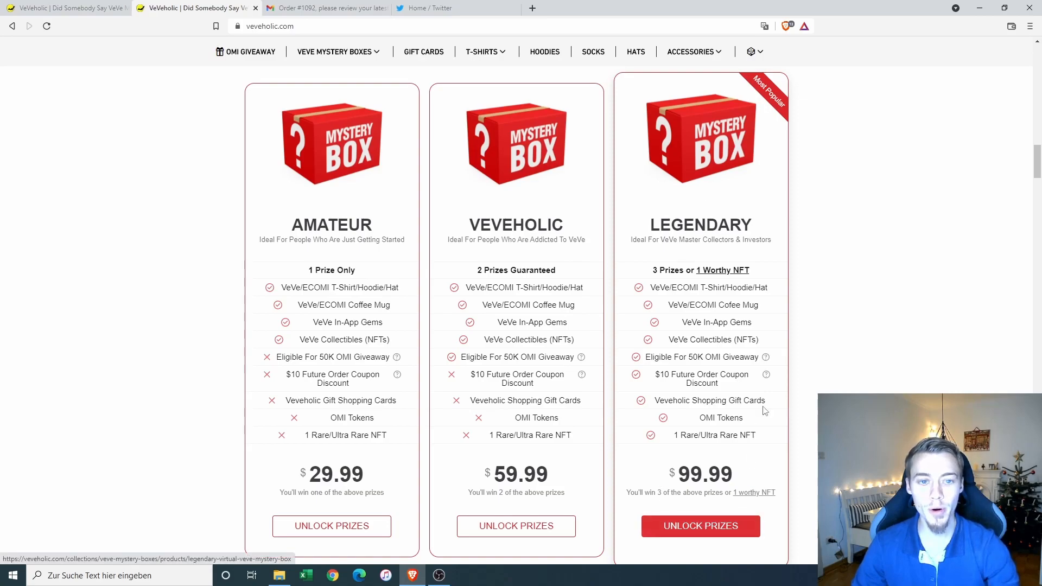
mouse_move(817, 332)
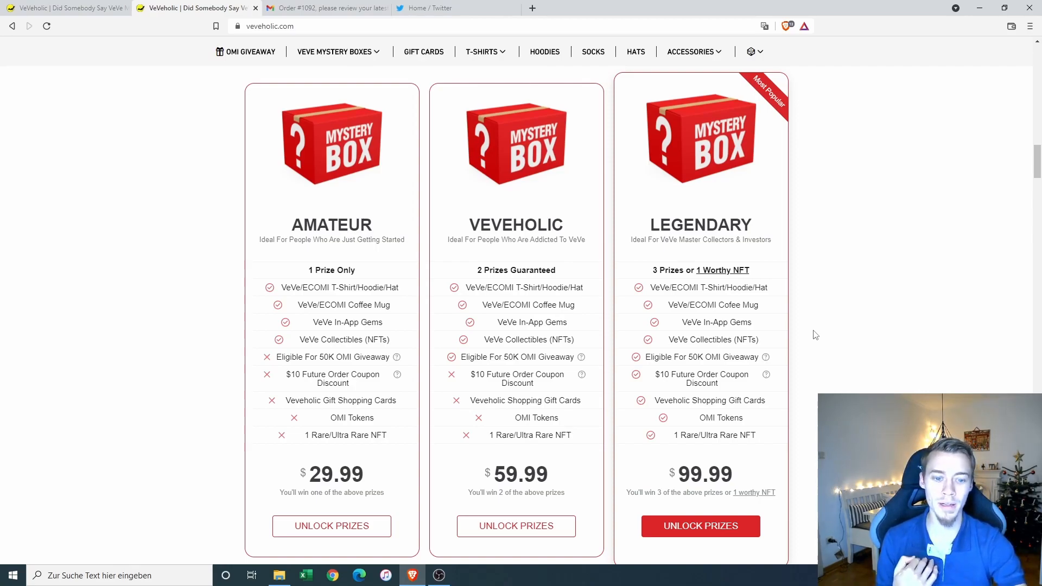
mouse_move(833, 339)
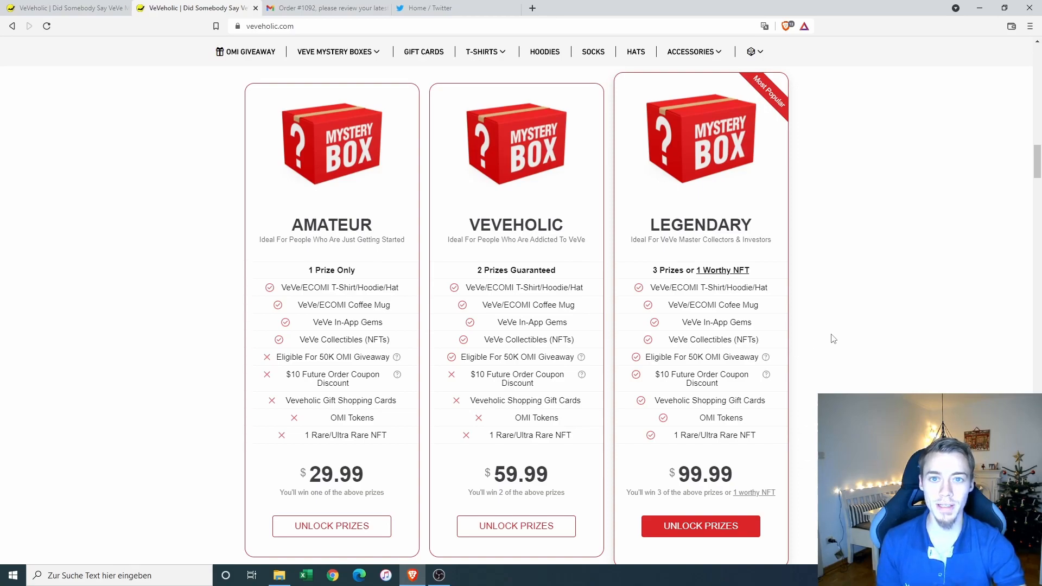